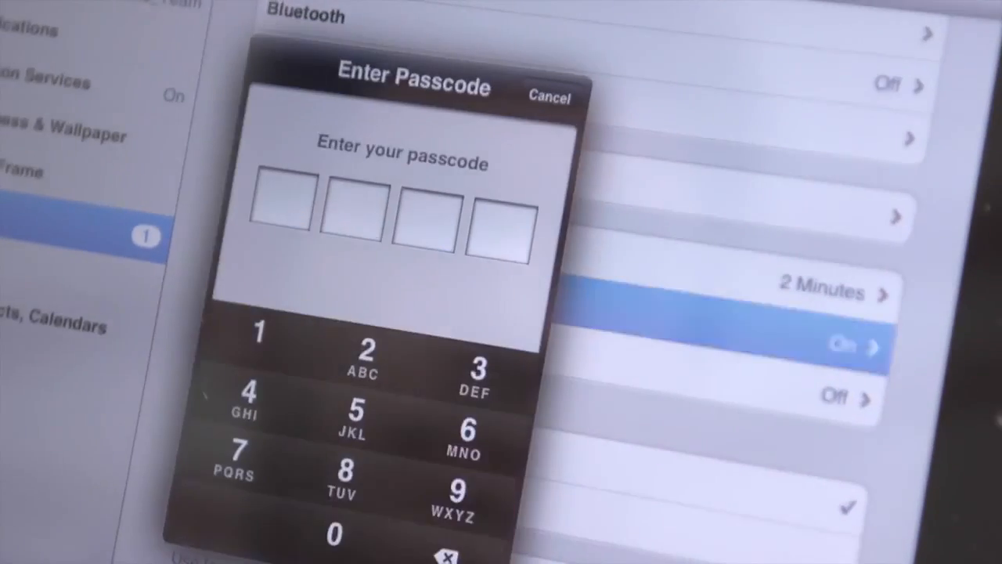
- Enter the first two digits of the four-digit passcode on the Passcode Lock prompt
left_click(353, 478)
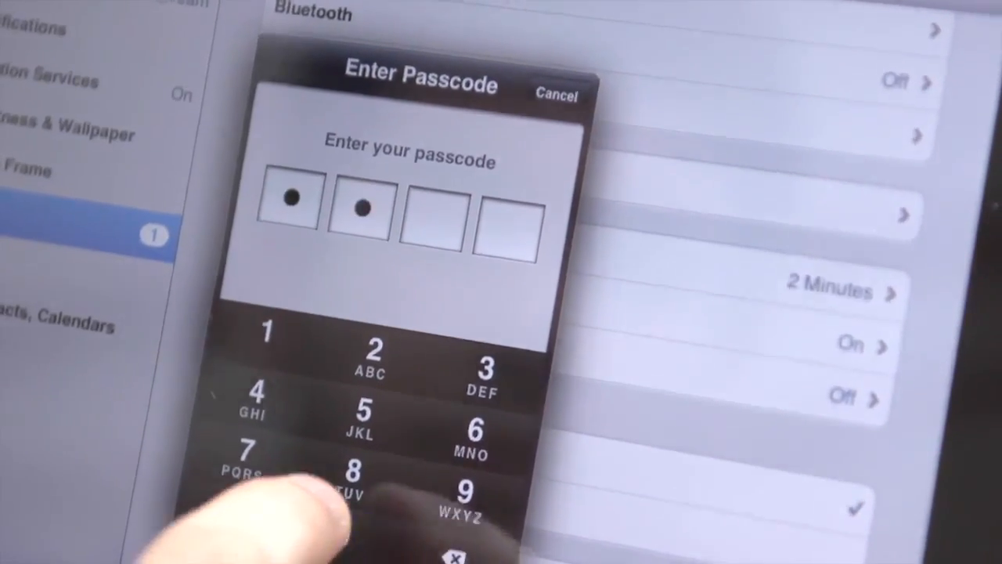
left_click(352, 470)
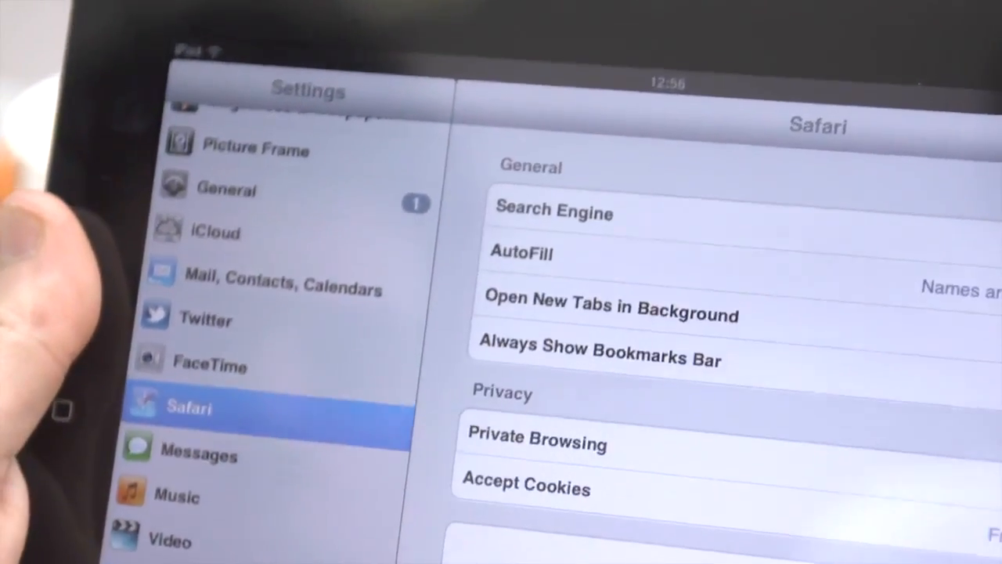
- Return from Safari settings to the General settings page
left_click(554, 212)
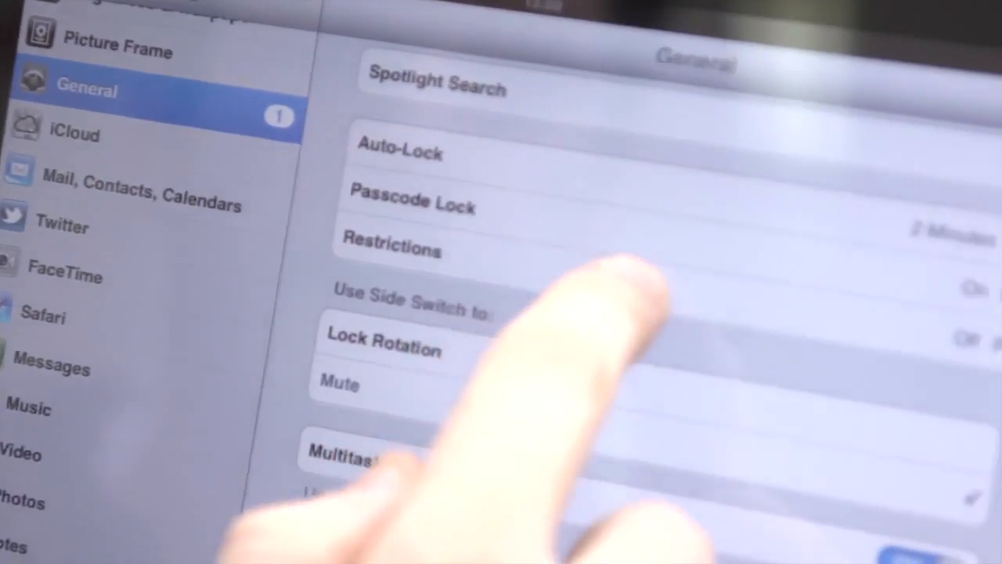
- Go into the Restrictions settings from the General page
left_click(392, 249)
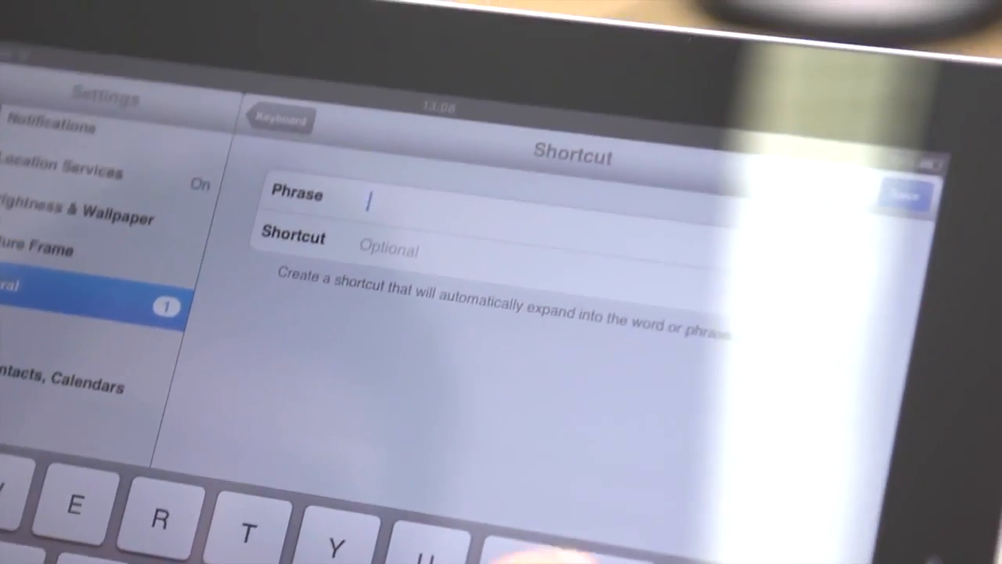
- Enter omg as the text for the new keyboard shortcut
type("omg")
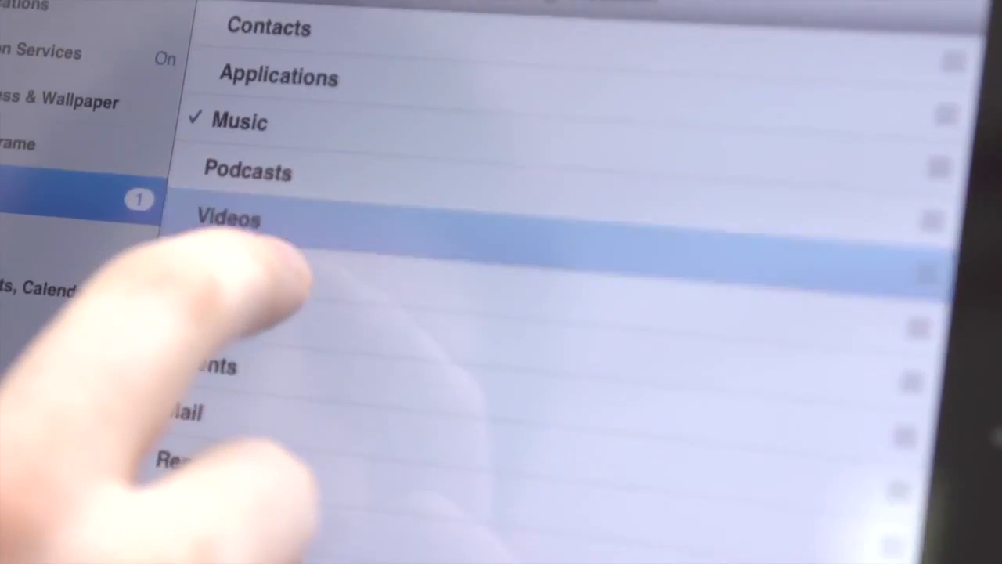
- Scroll down through the Spotlight Search list of searchable content types
scroll("down", 3)
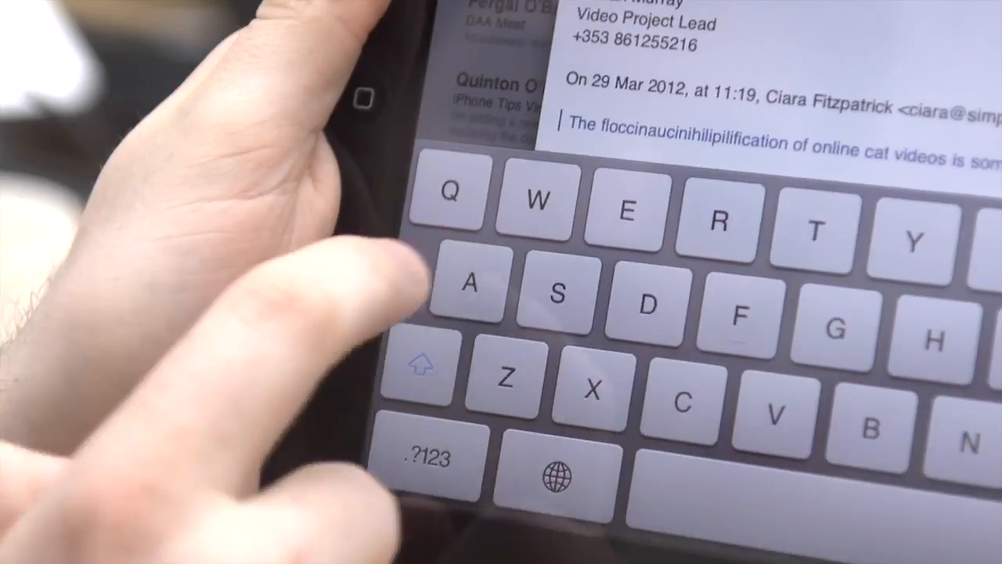
- Add the word 'See?' to the Mail reply body below the full-stop sentence
left_click(467, 284)
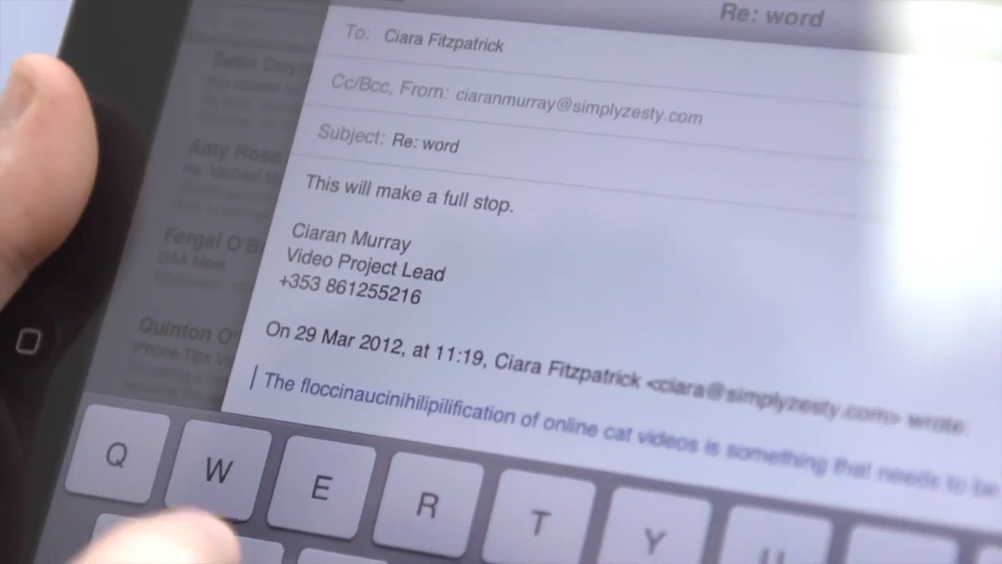
type("See?")
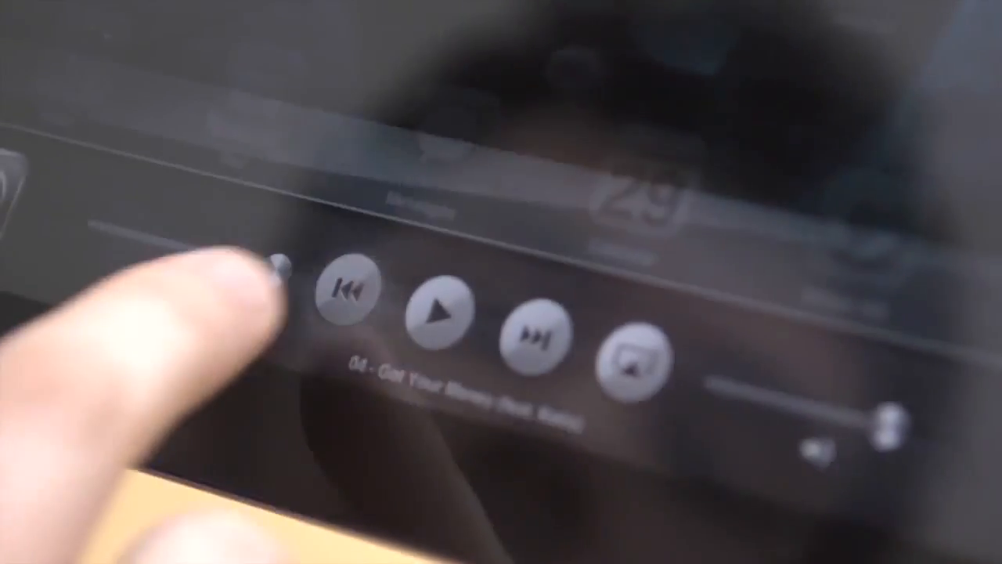
- Start playback of Got Your Money (feat. Kelis) from the multitasking bar controls
left_click(438, 314)
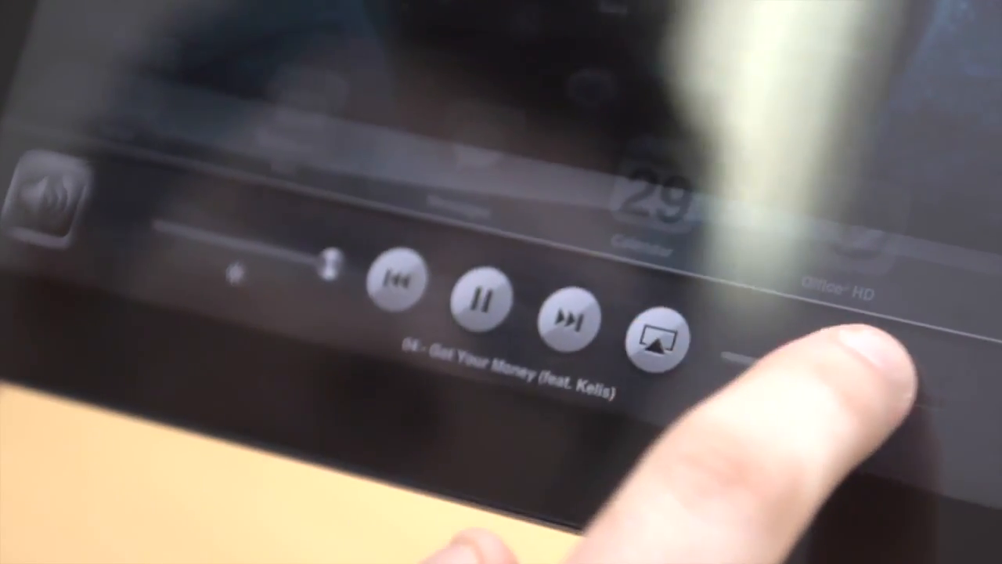